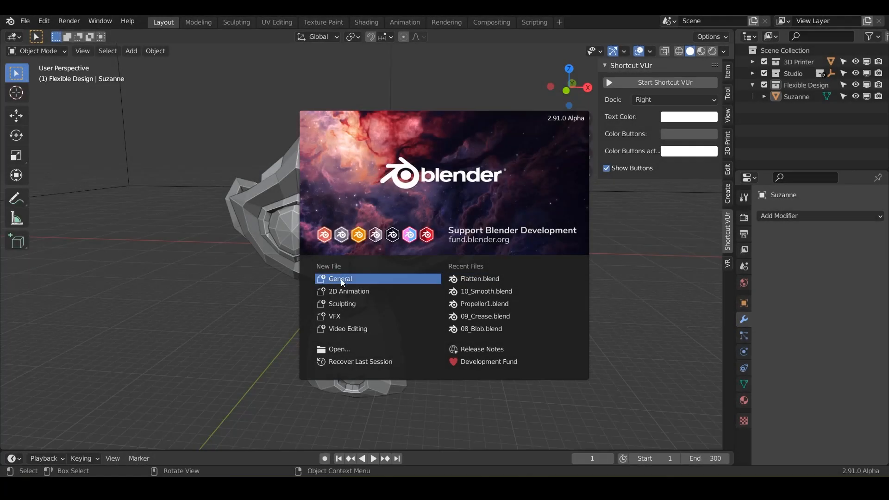
pyautogui.moveTo(340, 279)
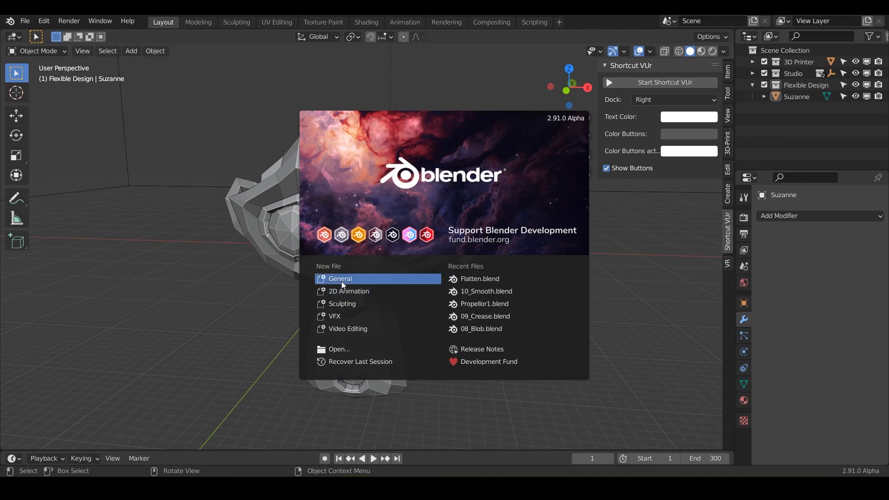
# Select the Suzanne head and switch the viewport shading to MatCap
pyautogui.click(24, 22)
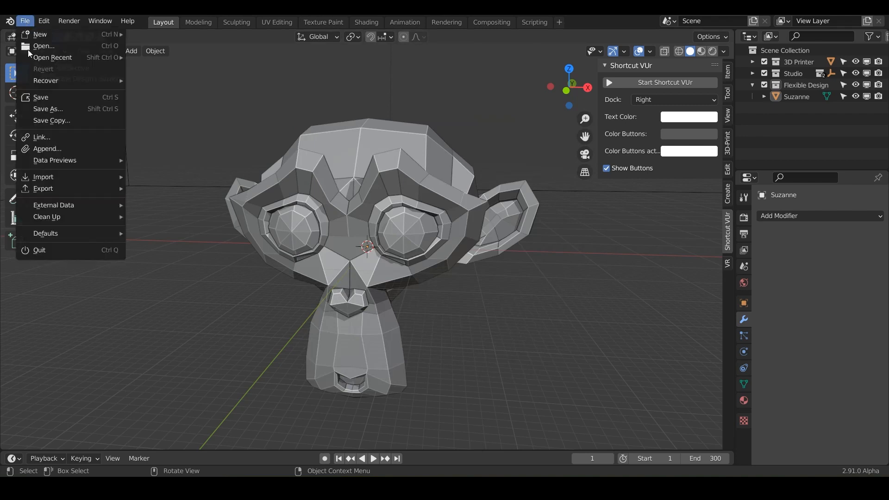
pyautogui.click(40, 97)
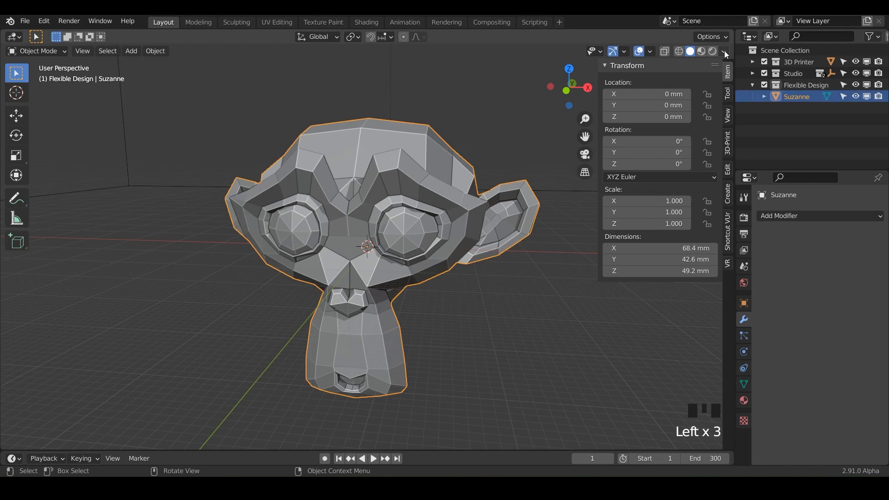
pyautogui.click(724, 50)
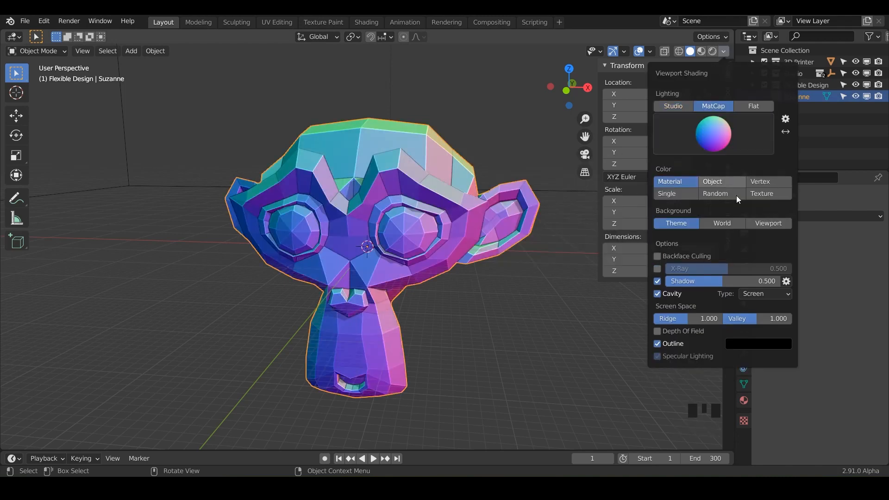
# Add a Multiresolution modifier to Suzanne and subdivide it up to level 5
pyautogui.click(784, 216)
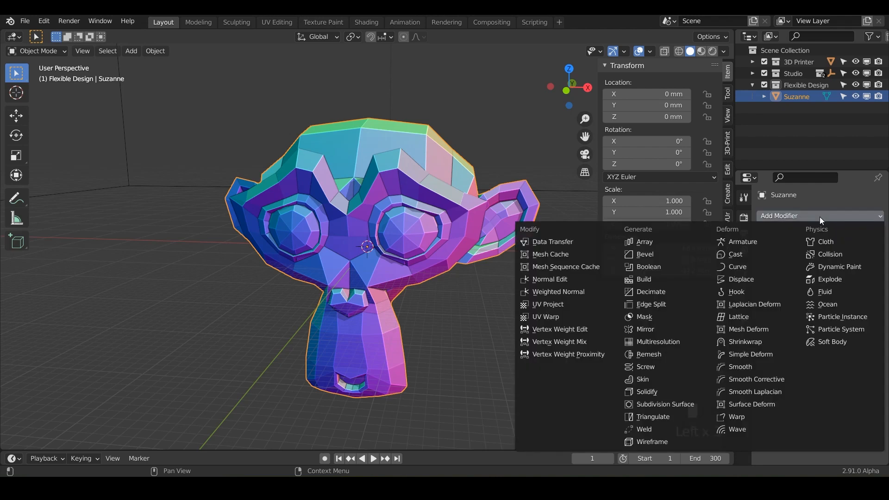
pyautogui.click(658, 342)
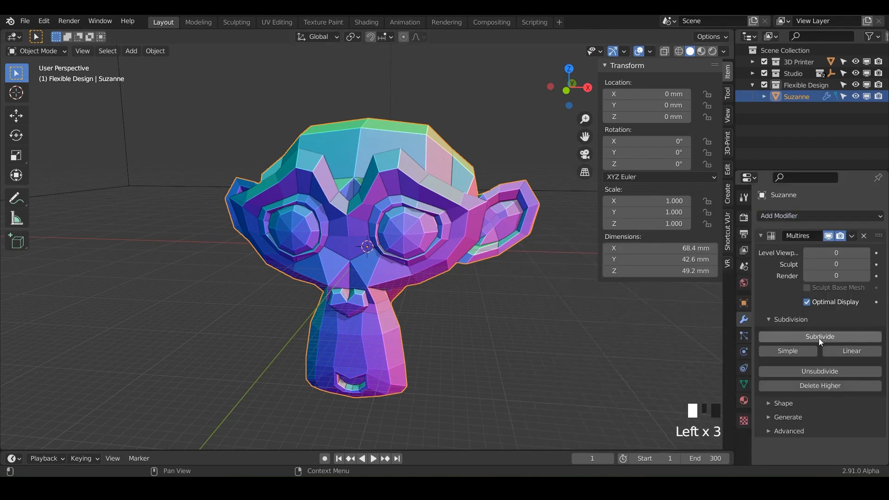
pyautogui.click(819, 336)
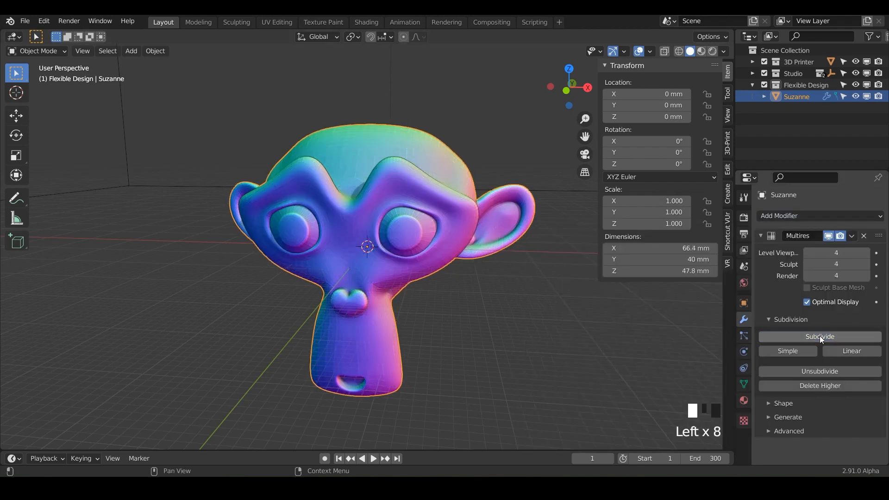
pyautogui.click(818, 336)
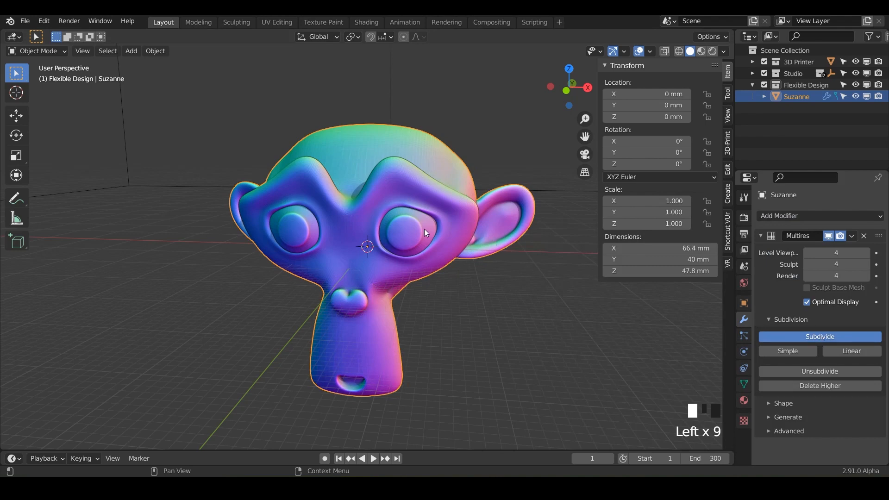
pyautogui.moveTo(349, 310)
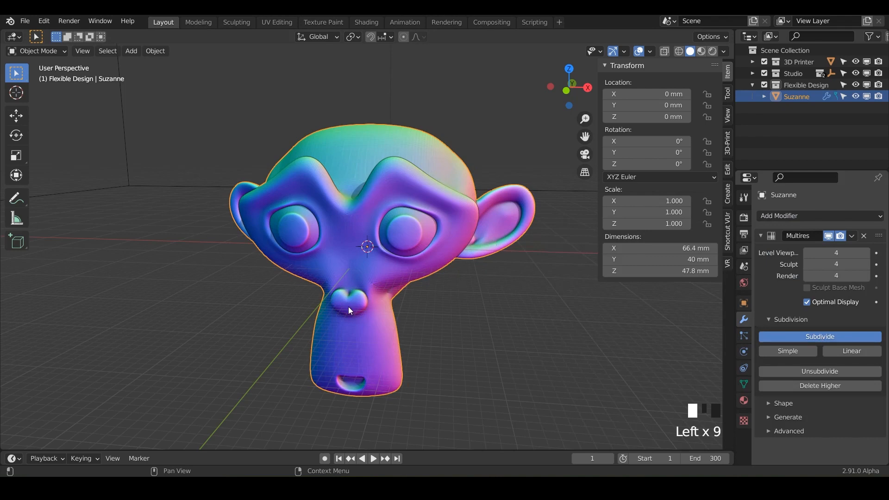
pyautogui.click(819, 336)
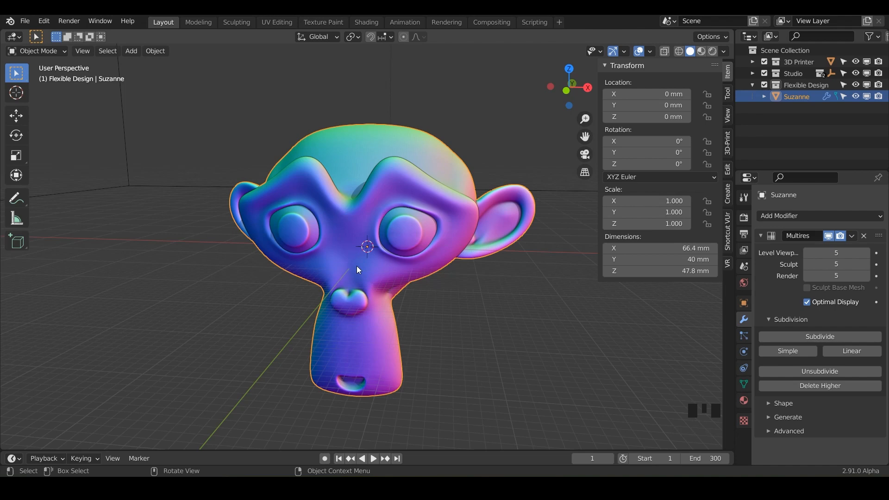
# Enter Sculpt Mode with the Fill brush at strength 1.0 and autosmooth 0.160
pyautogui.press('Ctrl+Tab')
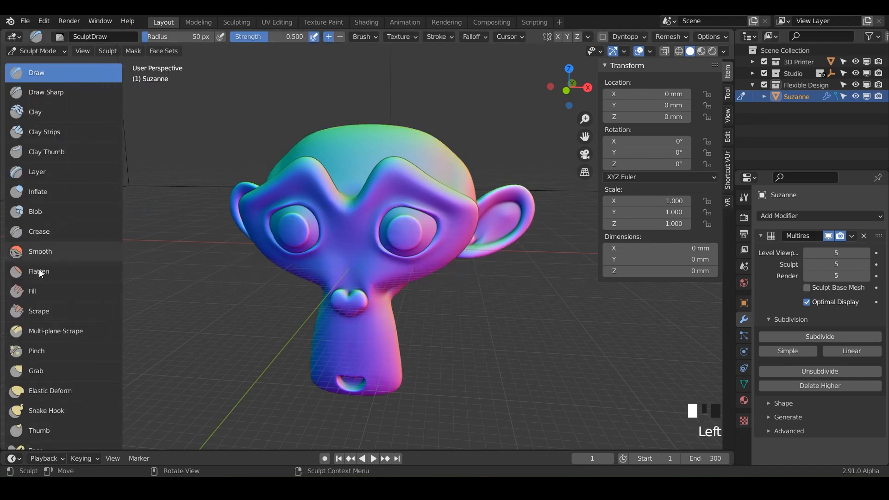
pyautogui.click(32, 290)
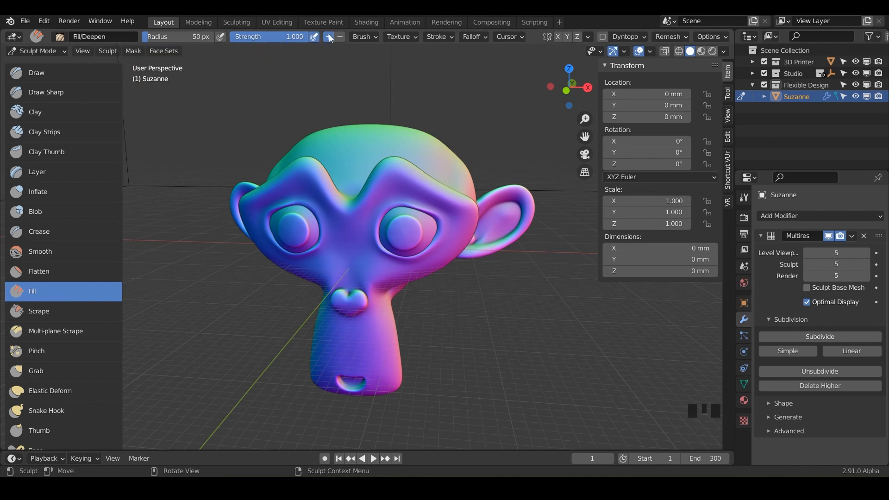
pyautogui.click(726, 81)
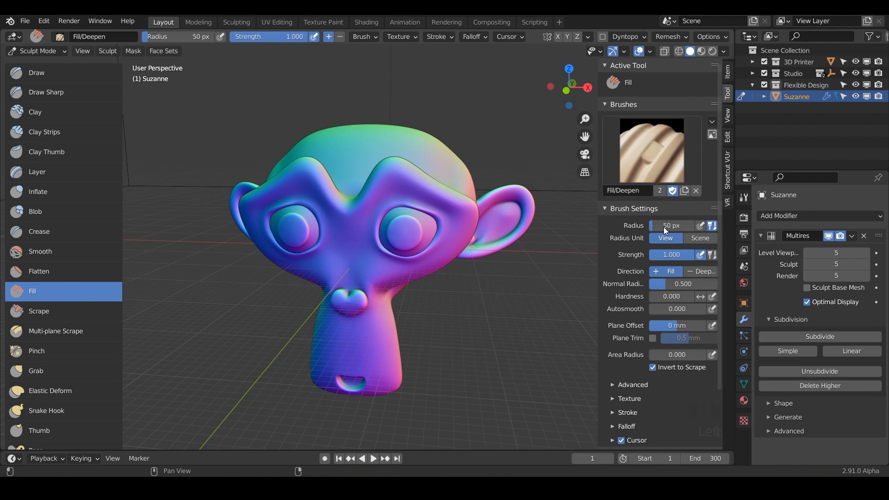
pyautogui.moveTo(653, 317)
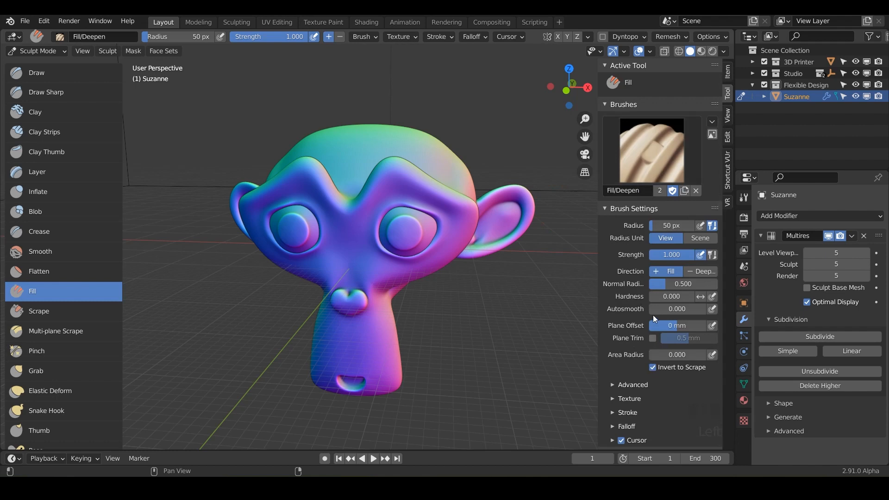
pyautogui.moveTo(664, 309); pyautogui.dragTo(678, 310)
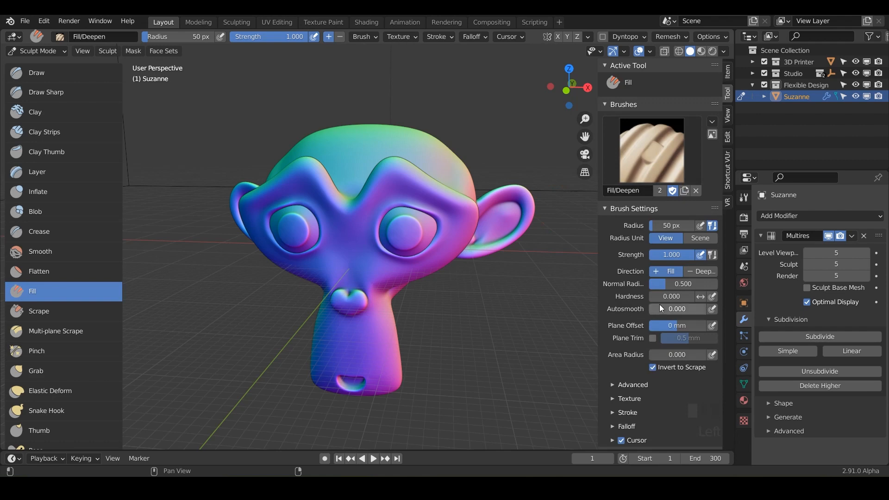
pyautogui.moveTo(657, 309); pyautogui.dragTo(678, 310)
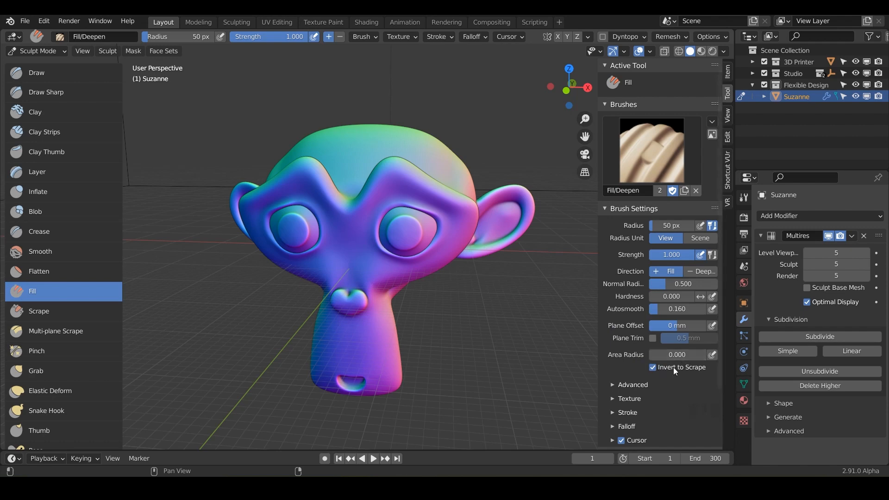
pyautogui.moveTo(442, 256)
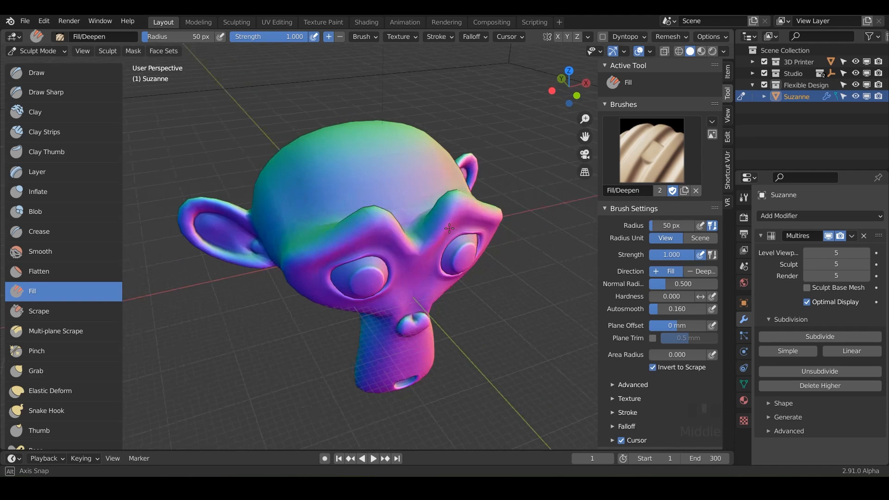
# Orbit the head to bring the brow region into close view
pyautogui.moveTo(448, 229); pyautogui.dragTo(465, 213)
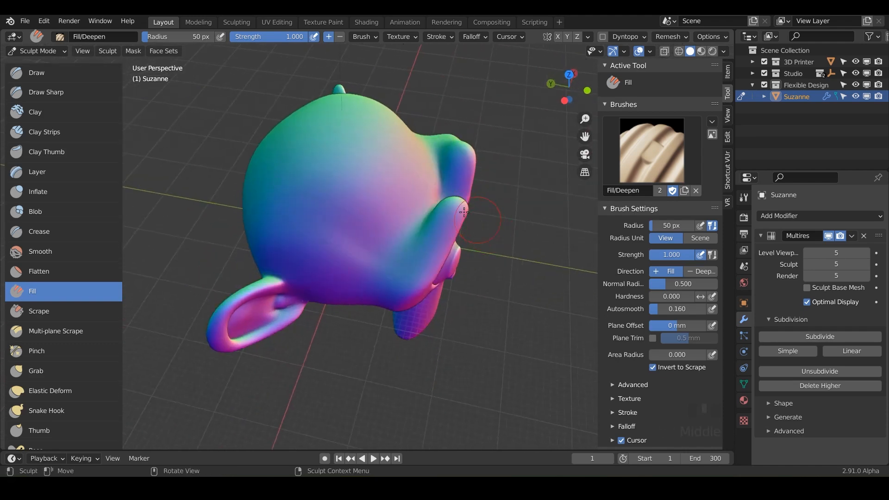
pyautogui.moveTo(465, 213); pyautogui.dragTo(428, 201)
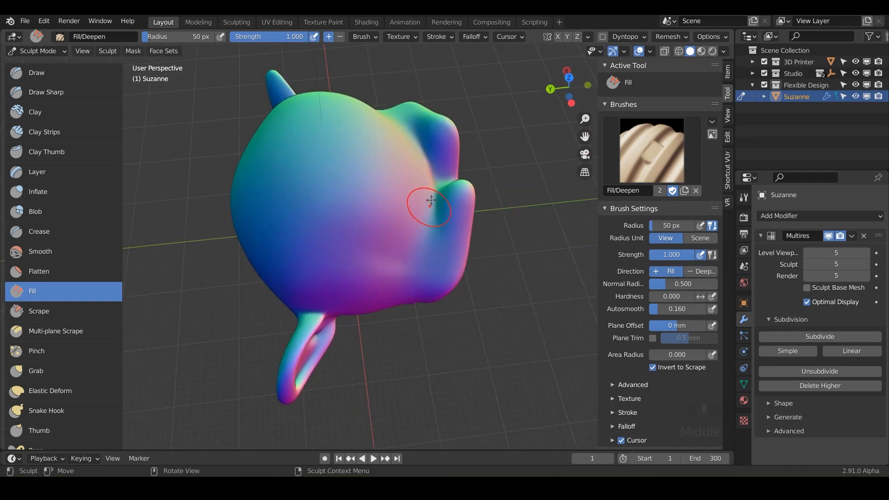
pyautogui.moveTo(428, 203); pyautogui.dragTo(468, 242)
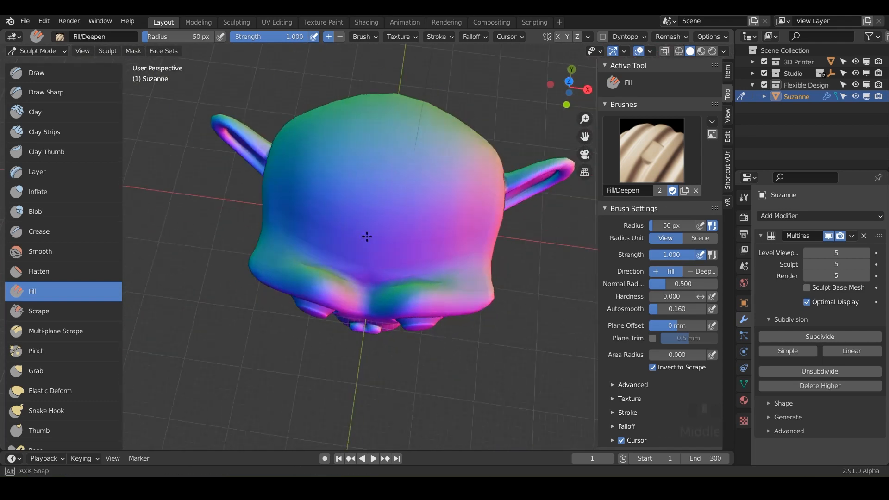
pyautogui.moveTo(365, 236); pyautogui.dragTo(300, 205)
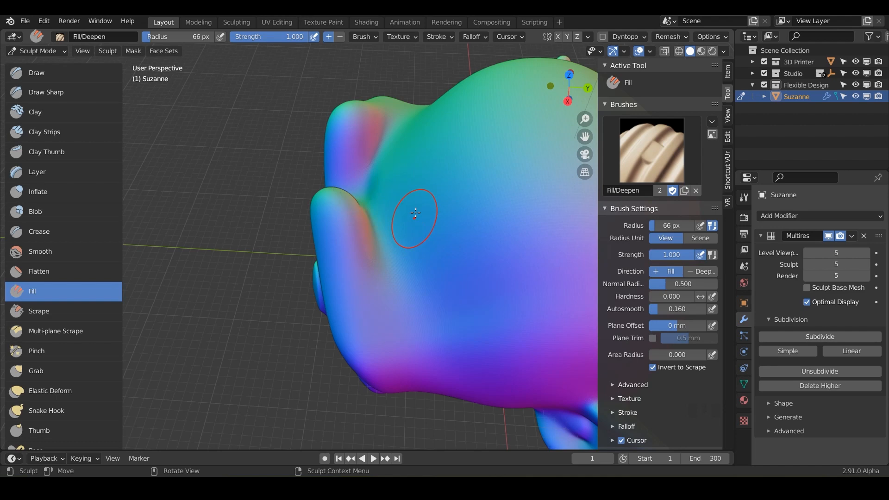
pyautogui.moveTo(366, 199)
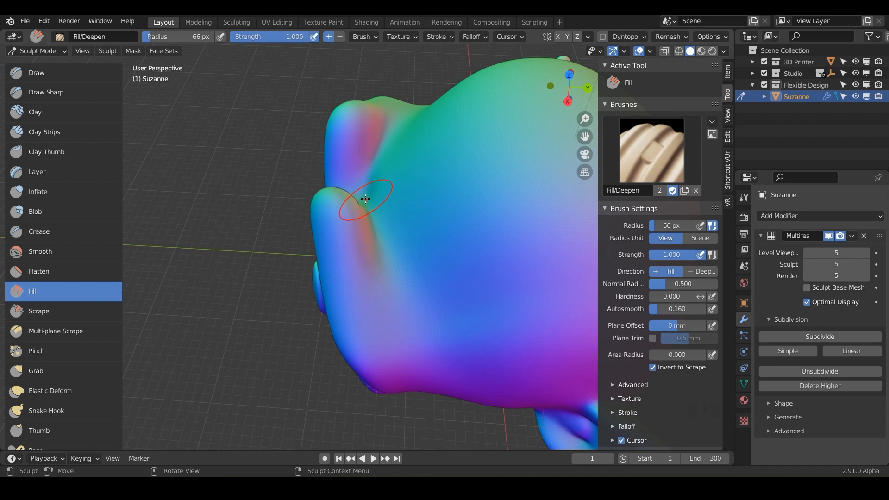
pyautogui.moveTo(374, 205)
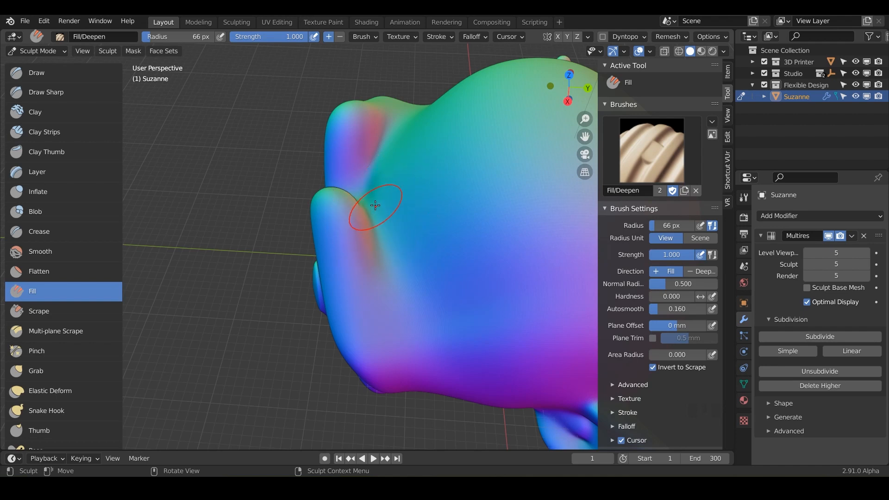
# Fill the creases along the brow and blend them with alternating Smooth passes
pyautogui.moveTo(374, 205); pyautogui.dragTo(383, 251)
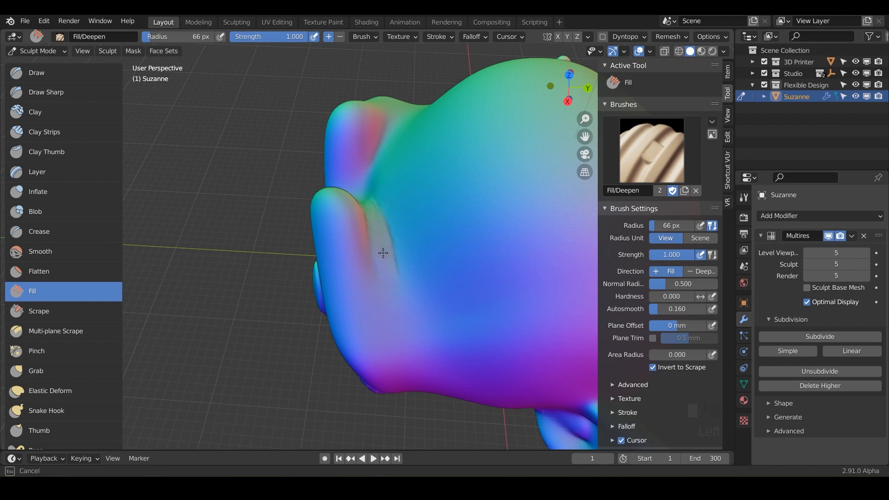
pyautogui.moveTo(383, 254); pyautogui.dragTo(356, 189)
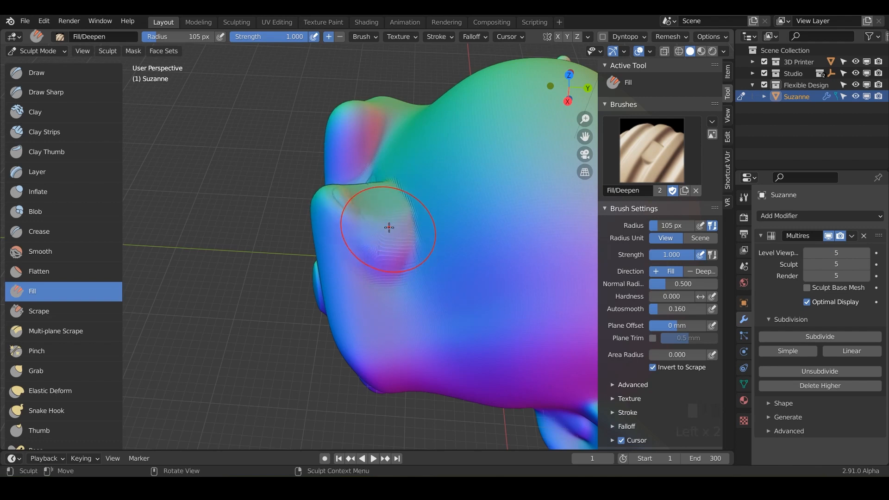
pyautogui.click(40, 251)
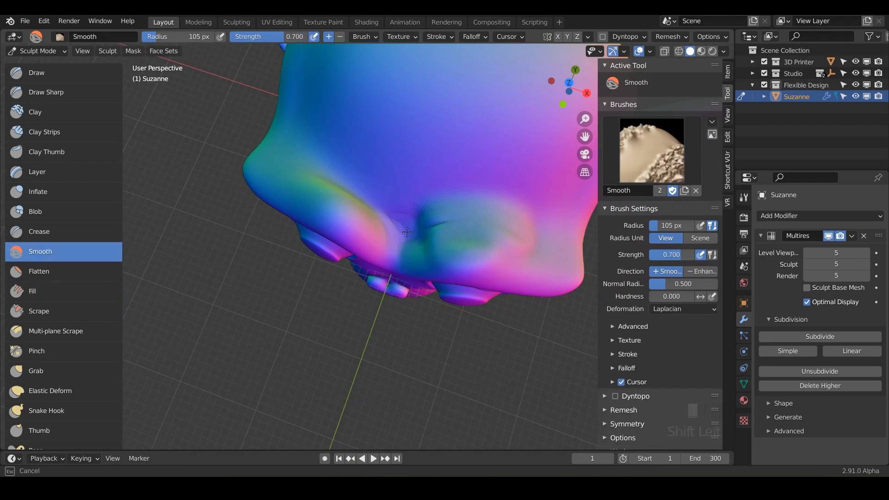
pyautogui.click(33, 291)
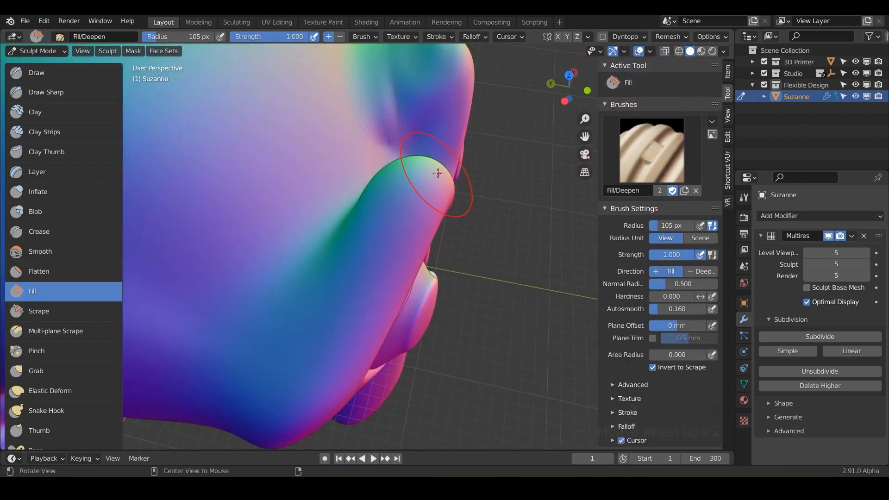
pyautogui.click(40, 251)
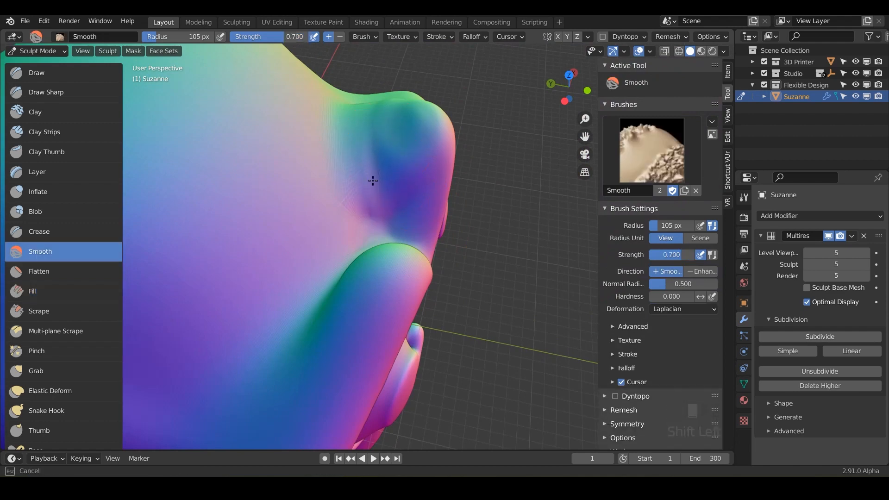
pyautogui.click(33, 290)
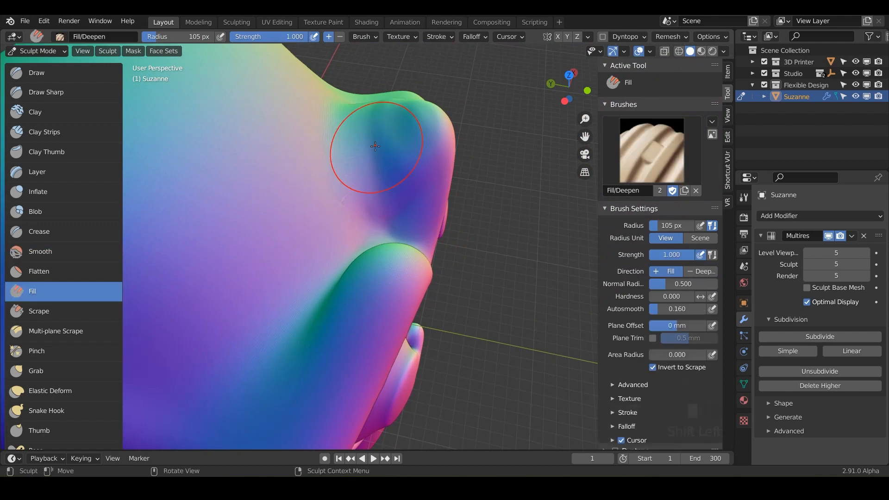
# Fill the remaining brow hollow into a rounded mound, smoothing its rough top
pyautogui.moveTo(374, 146); pyautogui.dragTo(344, 180)
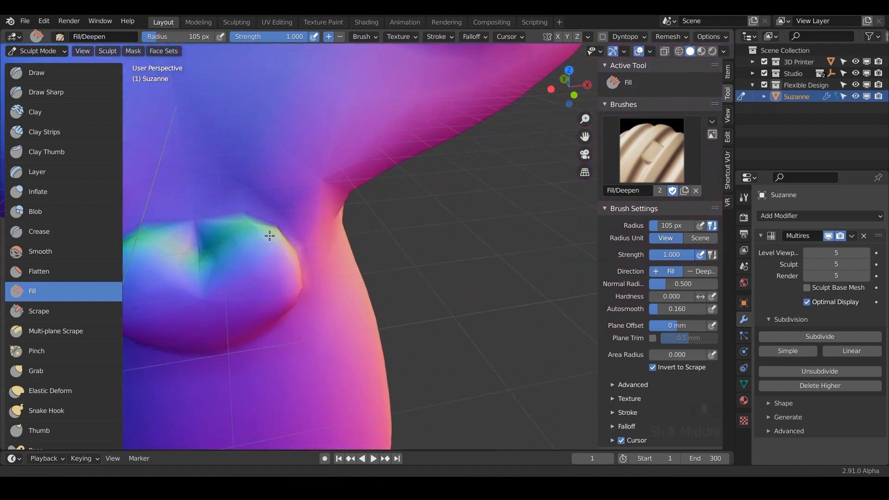
pyautogui.click(40, 251)
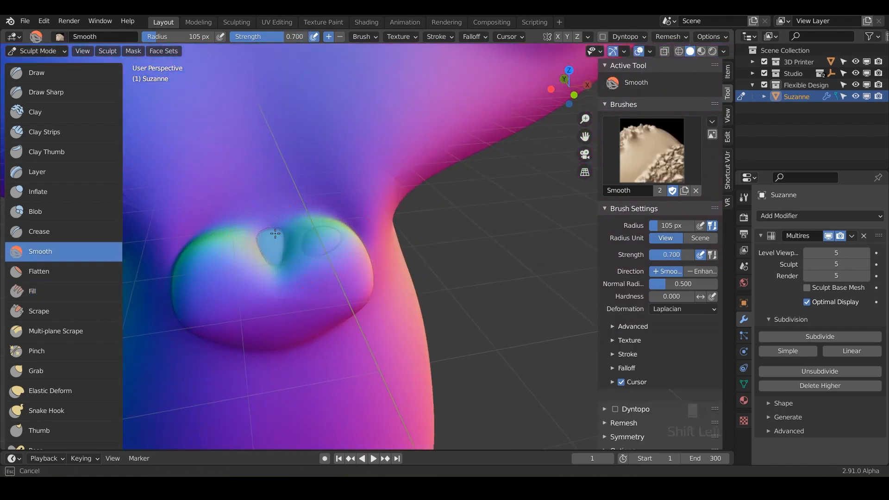
pyautogui.click(33, 290)
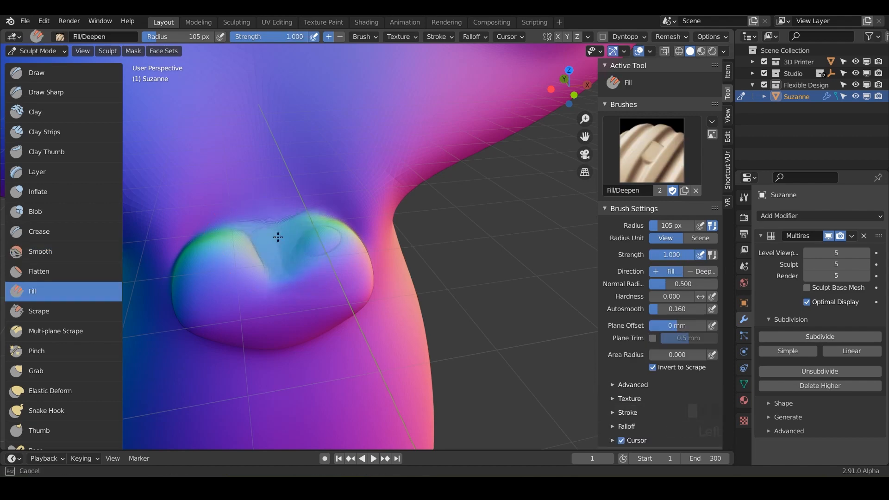
pyautogui.click(40, 251)
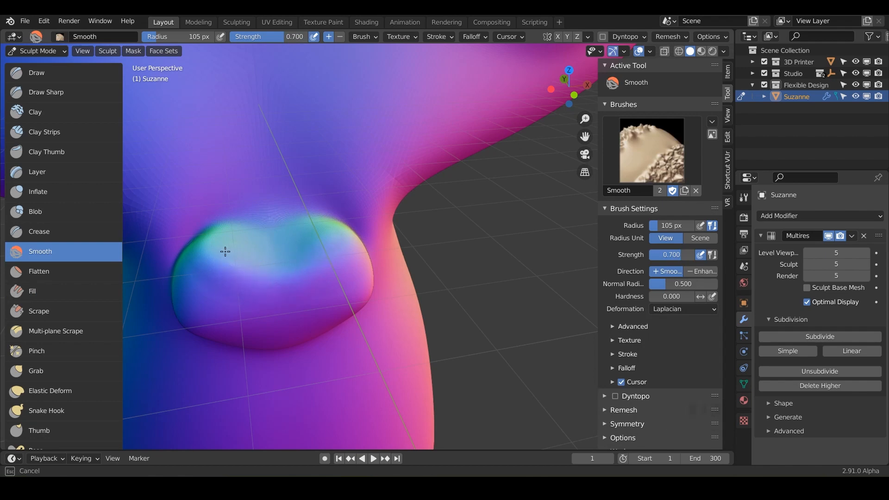
pyautogui.click(33, 291)
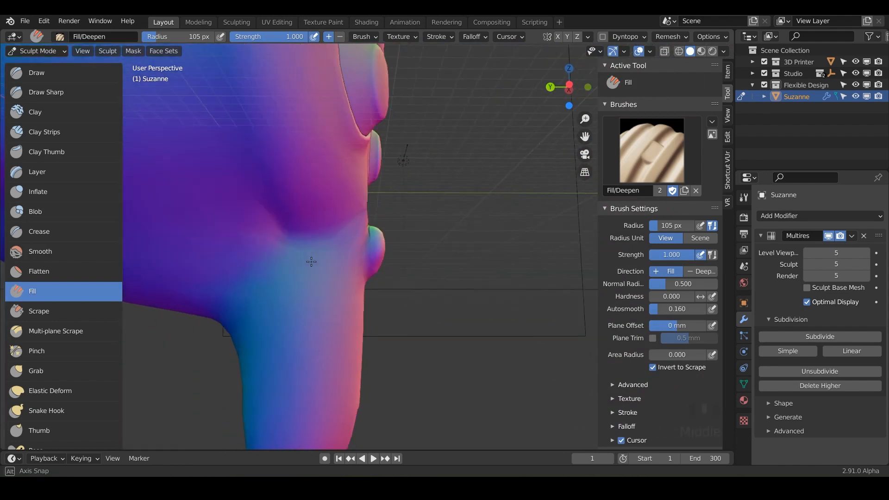
# Orbit to the side of the head and fill the crease beside the nose
pyautogui.moveTo(311, 262); pyautogui.dragTo(323, 248)
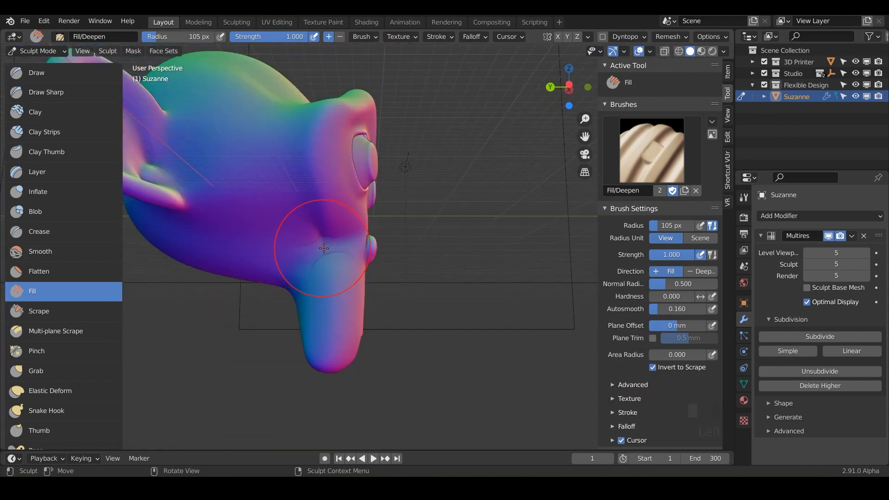
pyautogui.moveTo(324, 248); pyautogui.dragTo(321, 242)
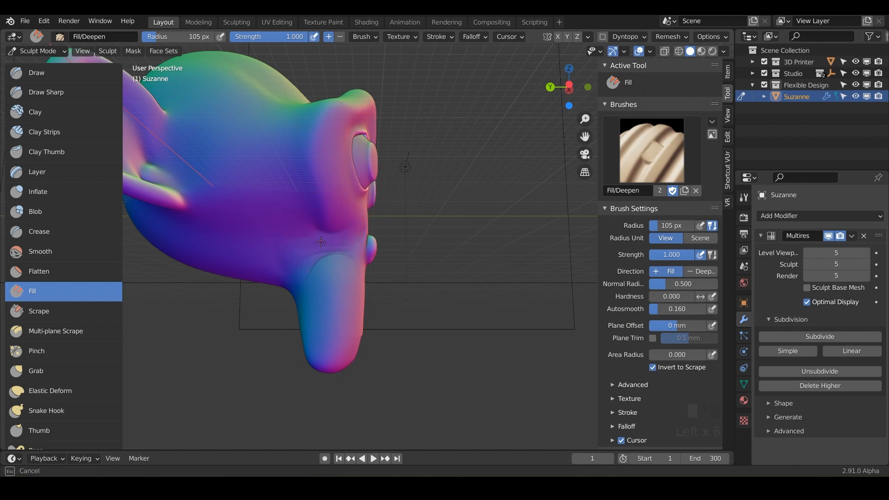
pyautogui.click(40, 251)
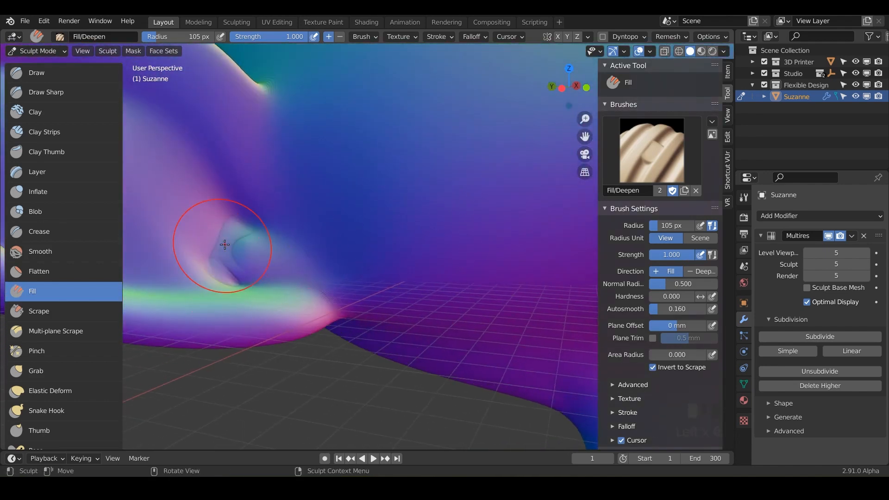
# Fill the hollow at the ear base and smooth it into a faint shallow dip
pyautogui.click(230, 241)
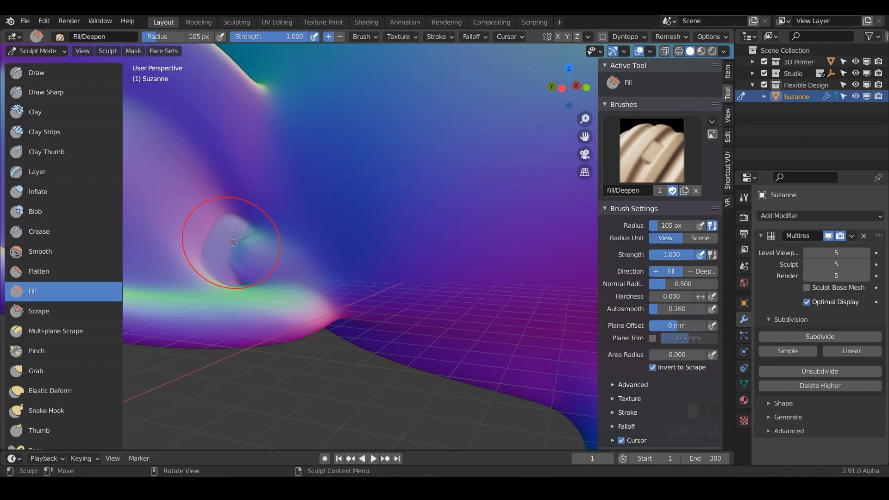
pyautogui.click(39, 251)
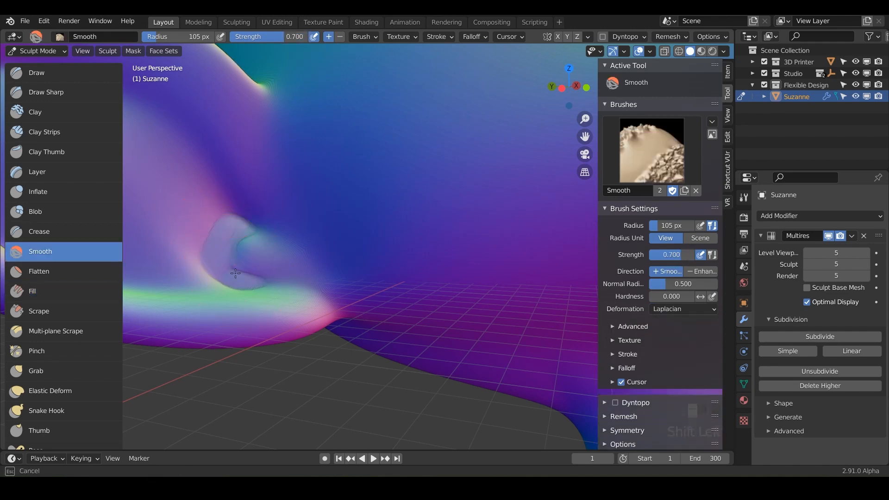
pyautogui.moveTo(235, 272); pyautogui.dragTo(249, 247)
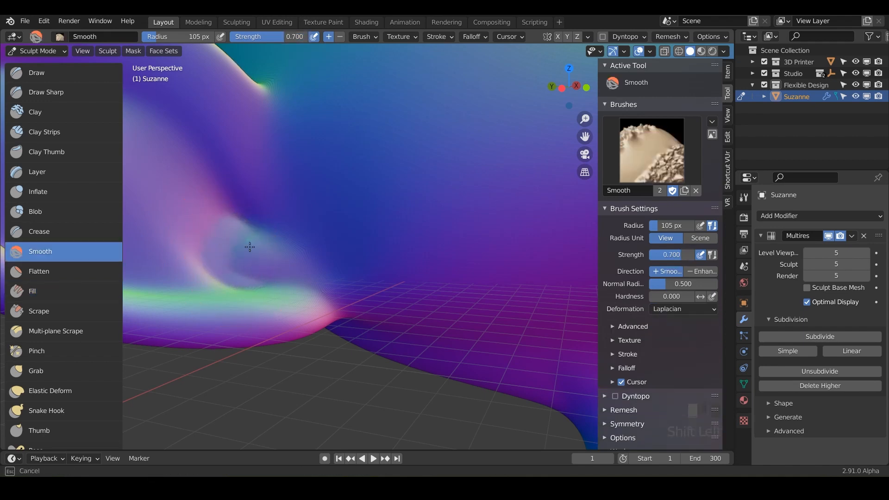
pyautogui.click(32, 291)
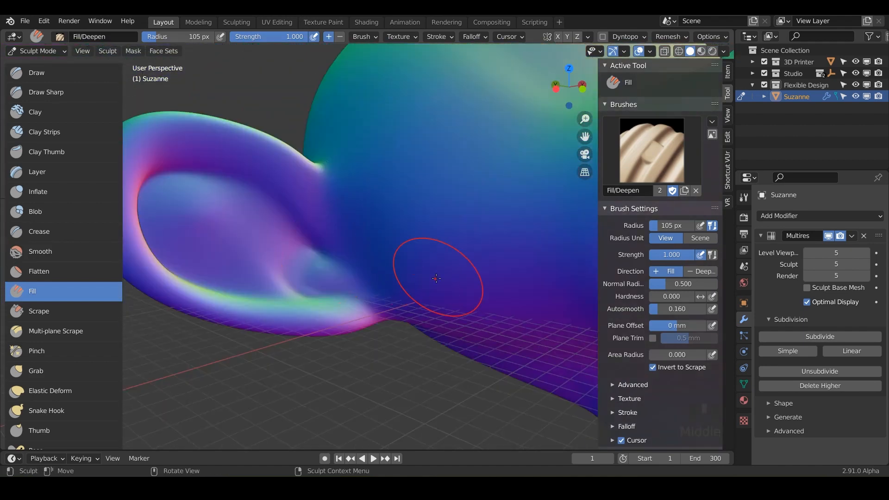
pyautogui.moveTo(436, 279); pyautogui.dragTo(330, 146)
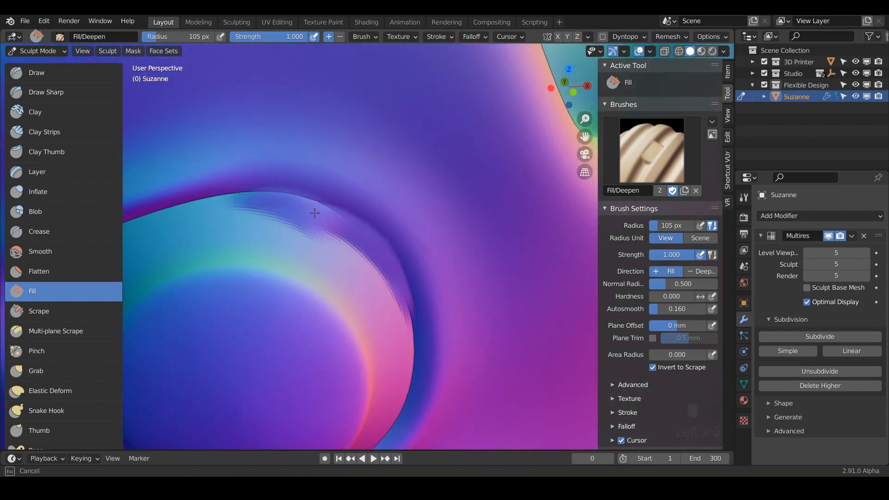
# Build up fill along the inside curve of the ear
pyautogui.click(40, 251)
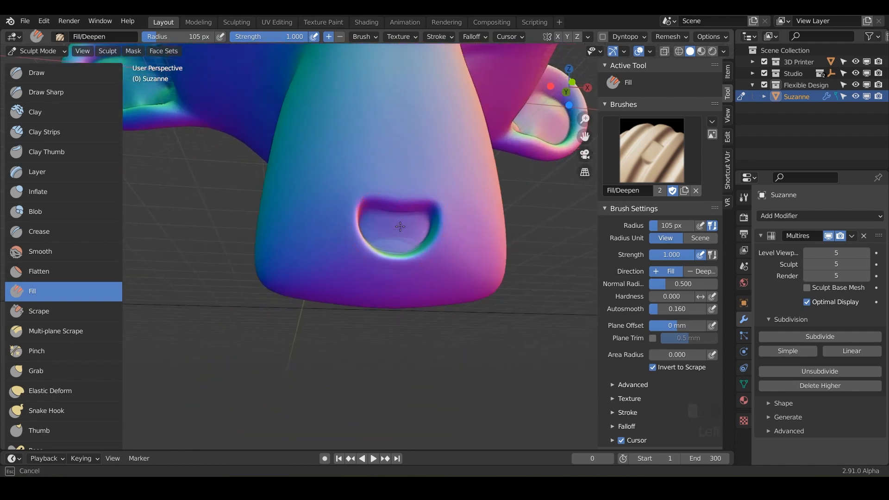
# Fill the mouth cavity shallower and smooth around its rim
pyautogui.click(40, 251)
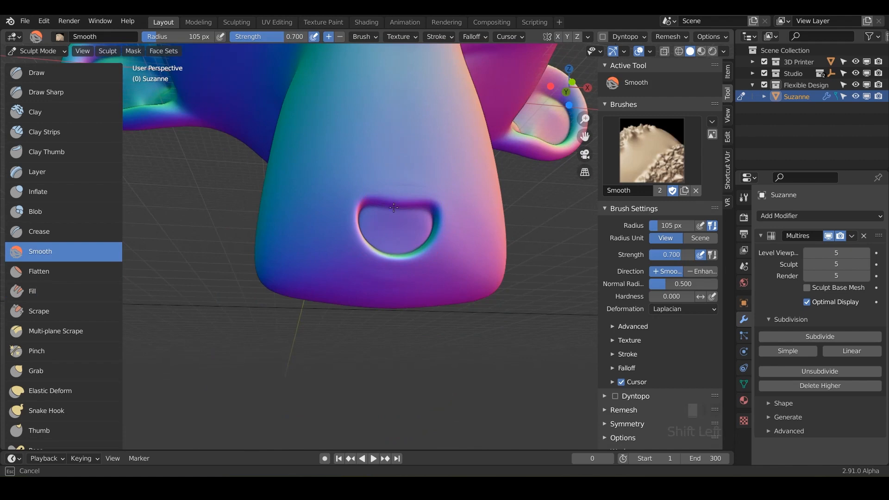
pyautogui.moveTo(395, 207); pyautogui.dragTo(385, 237)
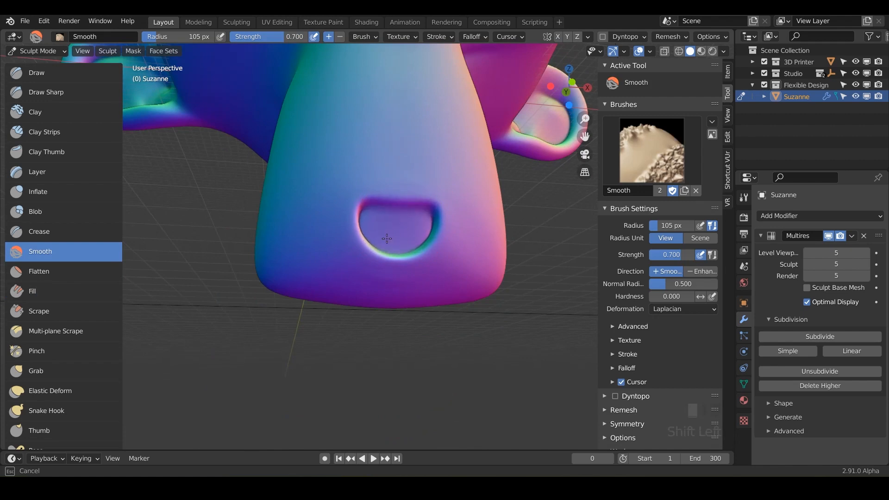
pyautogui.click(32, 290)
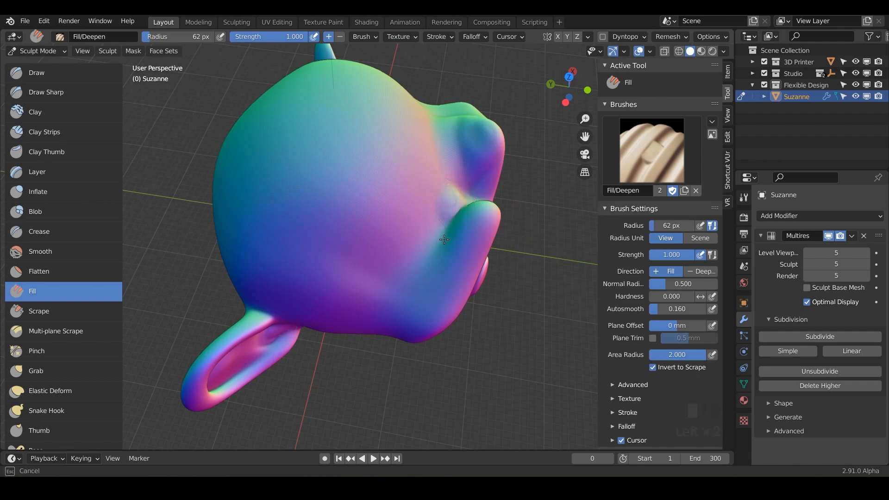
pyautogui.moveTo(465, 269)
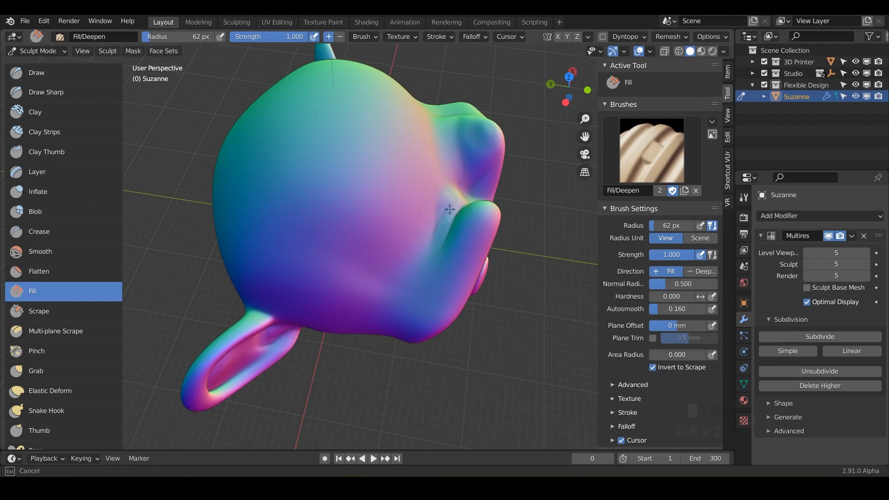
# Fill the dip beside the brow with the Fill brush's area radius set to 0
pyautogui.moveTo(449, 209); pyautogui.dragTo(449, 206)
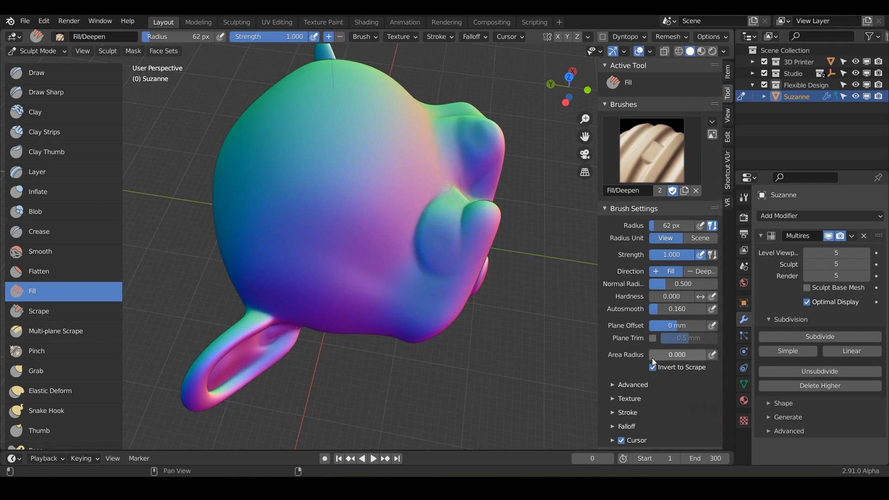
pyautogui.click(653, 366)
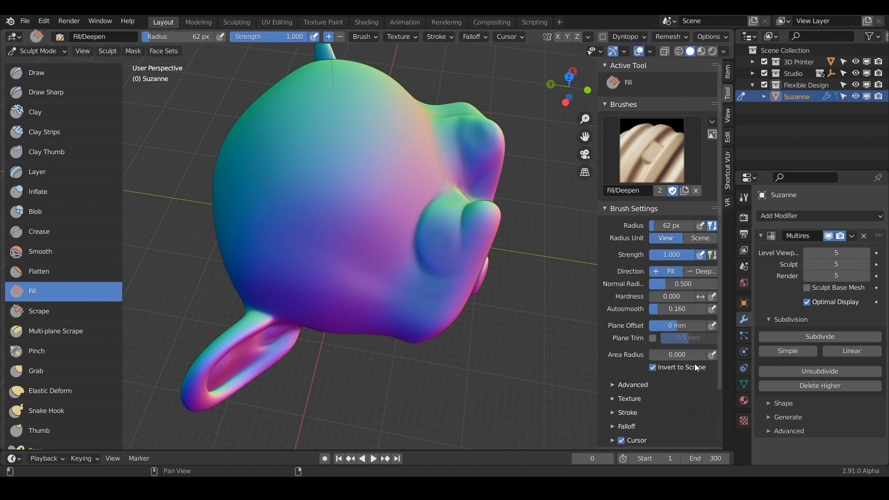
pyautogui.moveTo(368, 207)
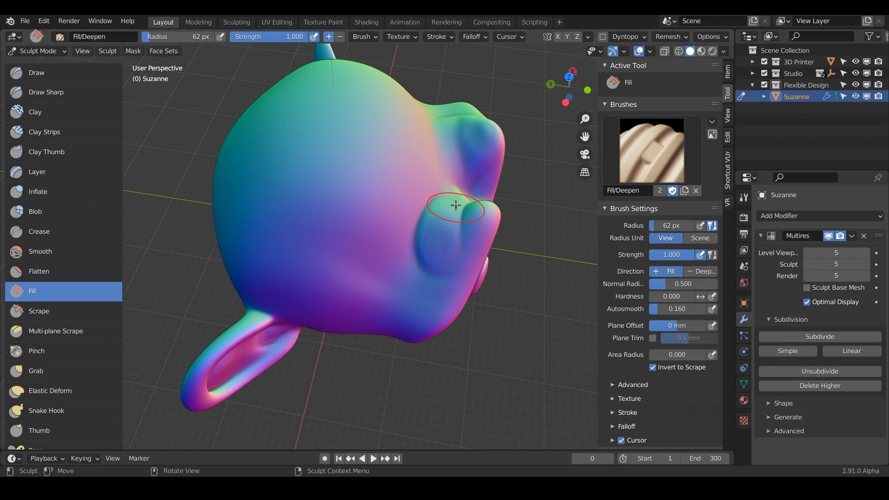
# Build up the eye-socket hollow with several Fill strokes, then switch off Invert to Scrape
pyautogui.moveTo(457, 206); pyautogui.dragTo(435, 232)
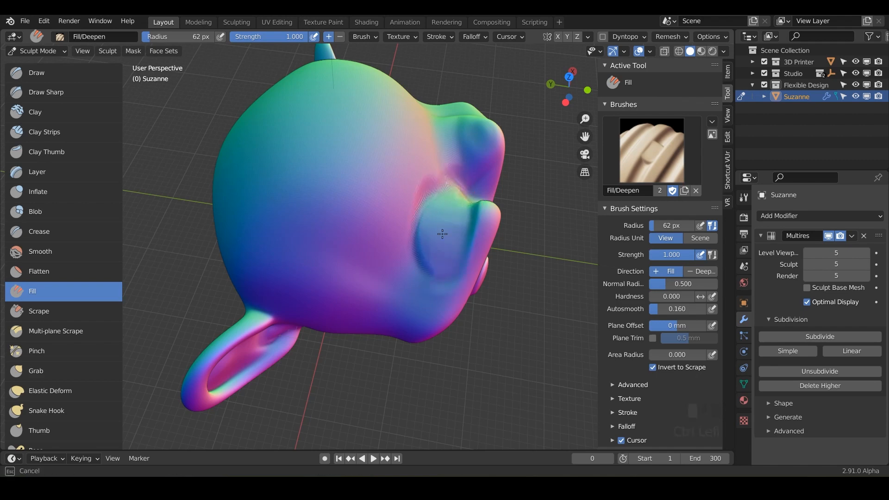
pyautogui.moveTo(443, 234); pyautogui.dragTo(436, 221)
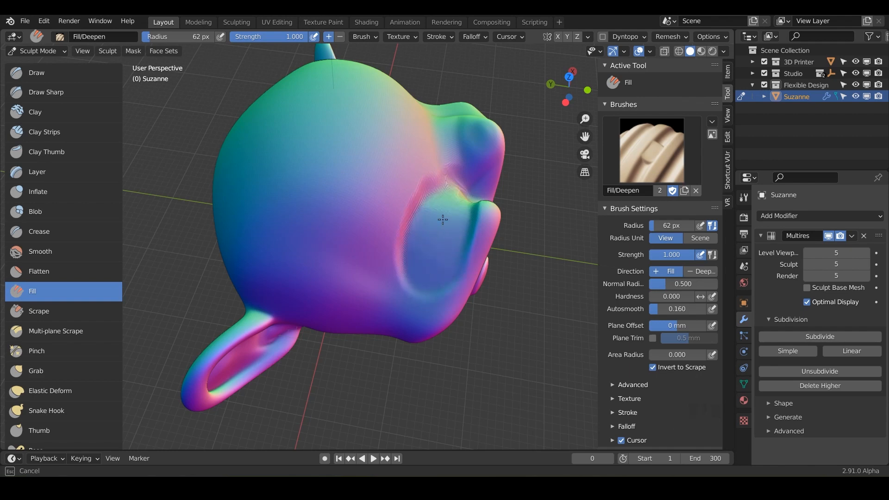
pyautogui.moveTo(443, 221); pyautogui.dragTo(437, 239)
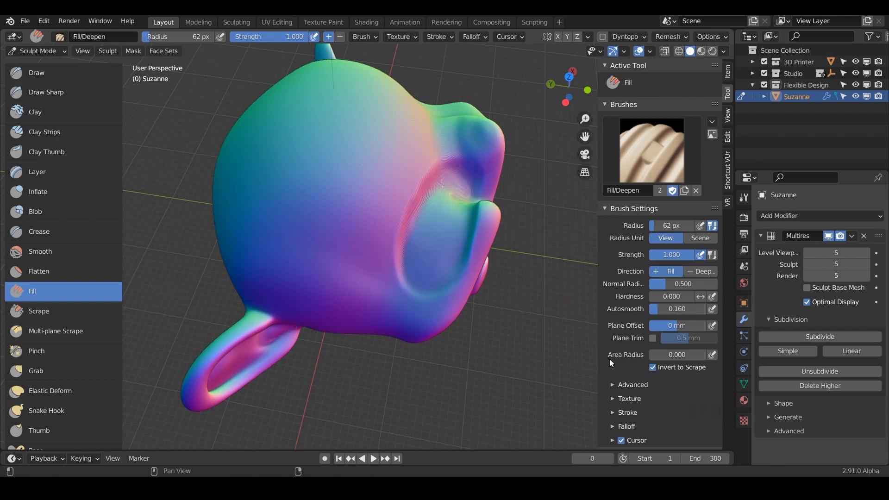
pyautogui.click(653, 367)
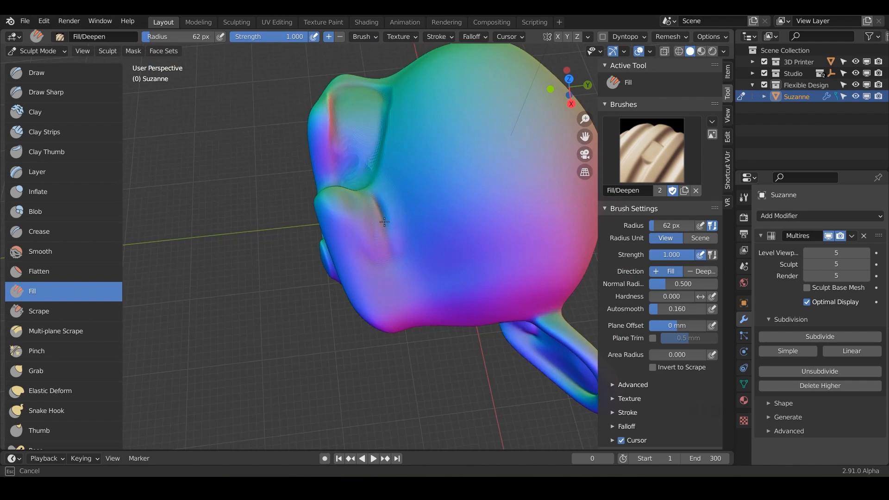
# View the opposite side, re-enable Invert to Scrape and fill the hollow at the mouth corner
pyautogui.click(381, 220)
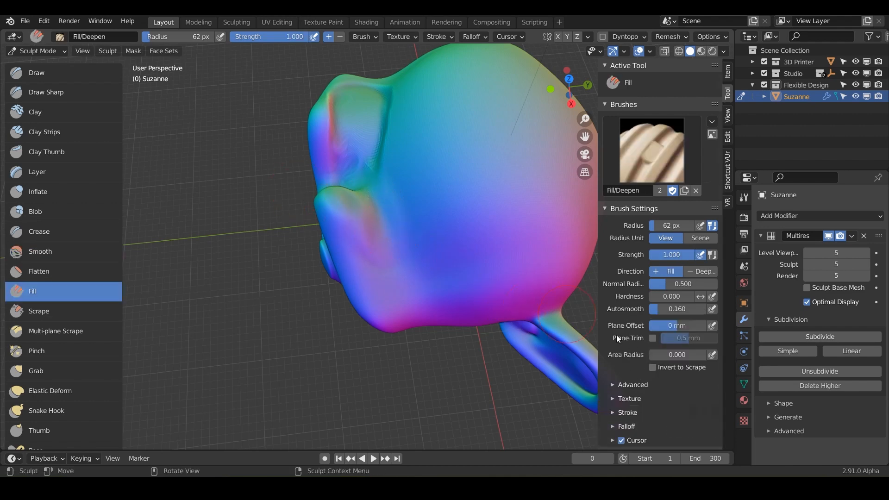
pyautogui.click(653, 368)
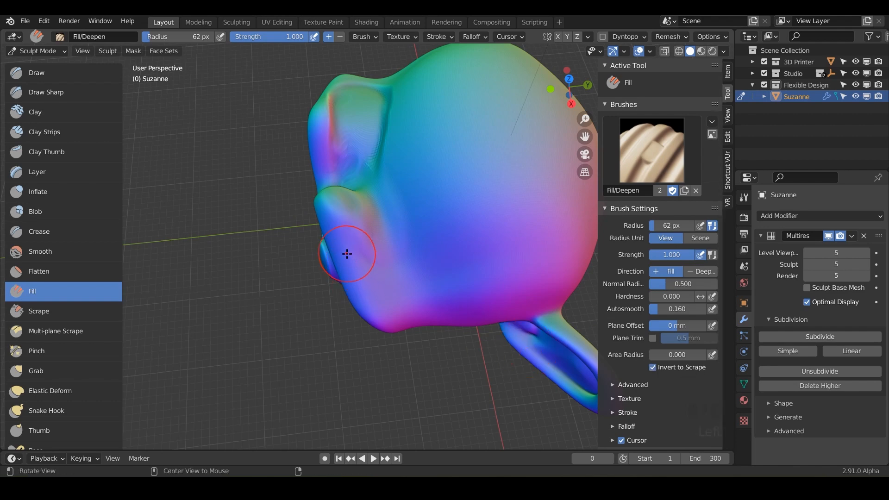
pyautogui.moveTo(346, 254); pyautogui.dragTo(422, 182)
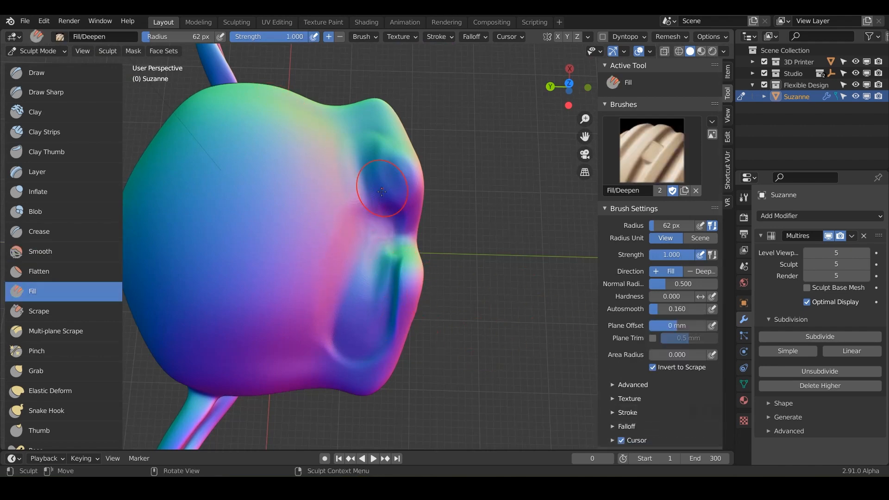
# Fill the hollow under the brow, then Shift-smooth the brow top and lower cheek edge
pyautogui.click(40, 251)
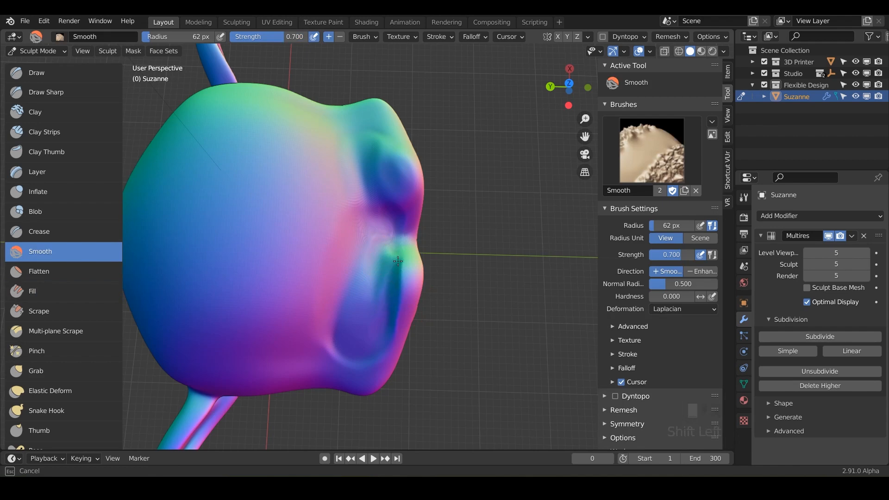
pyautogui.click(32, 291)
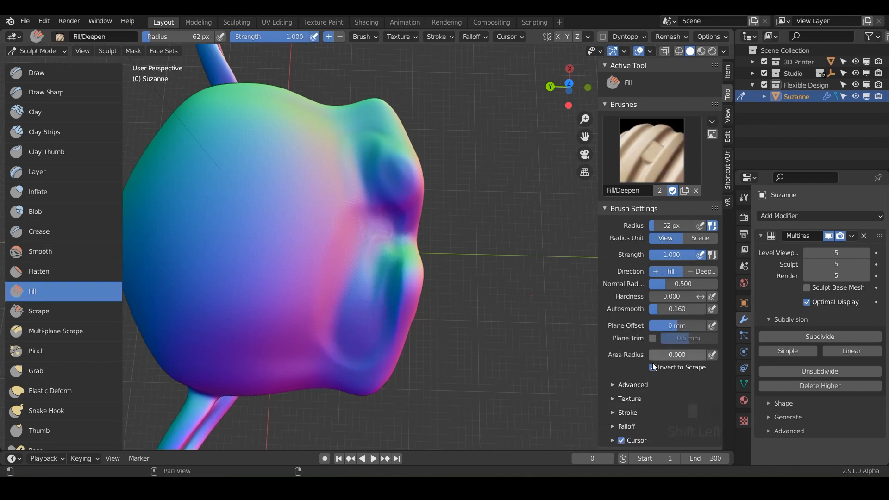
pyautogui.click(653, 368)
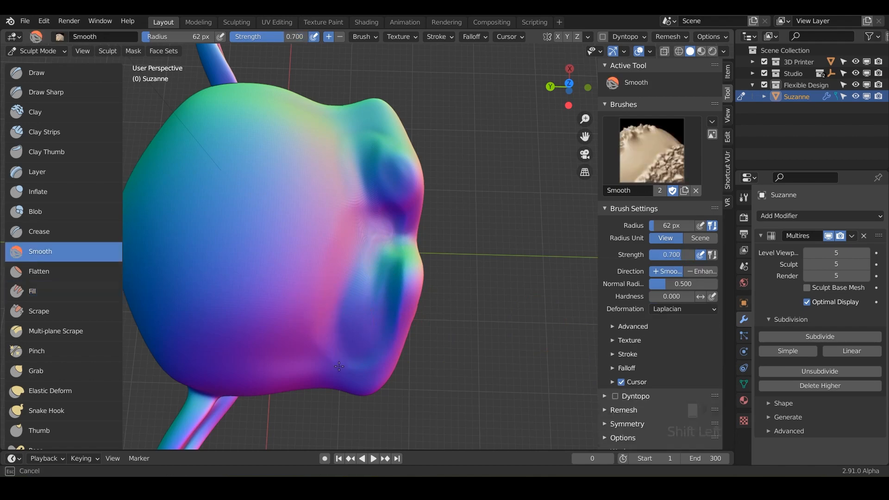
pyautogui.moveTo(339, 366); pyautogui.dragTo(378, 151)
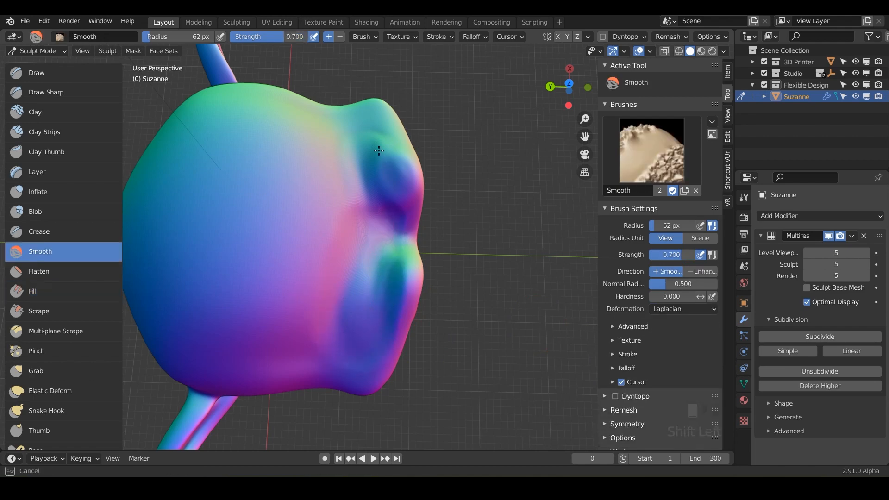
pyautogui.click(32, 291)
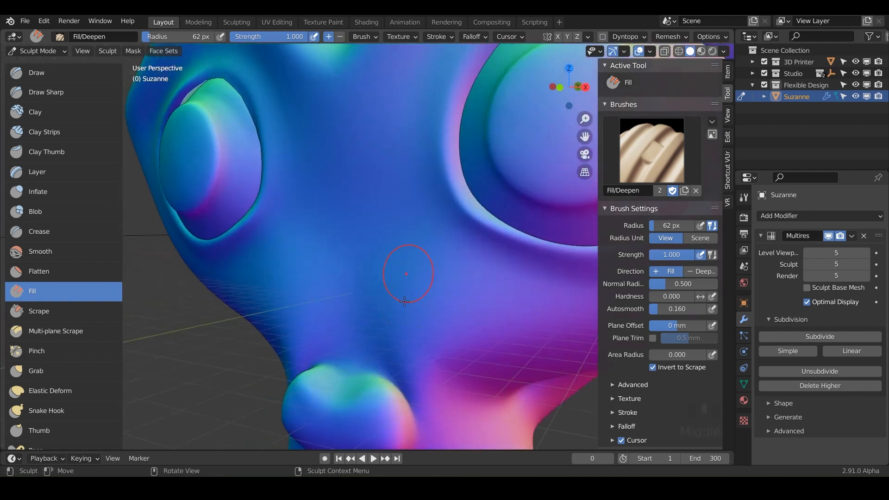
# Fill and smooth the dip above the nose, then fill the hollow beside the nostril
pyautogui.moveTo(405, 275); pyautogui.dragTo(374, 366)
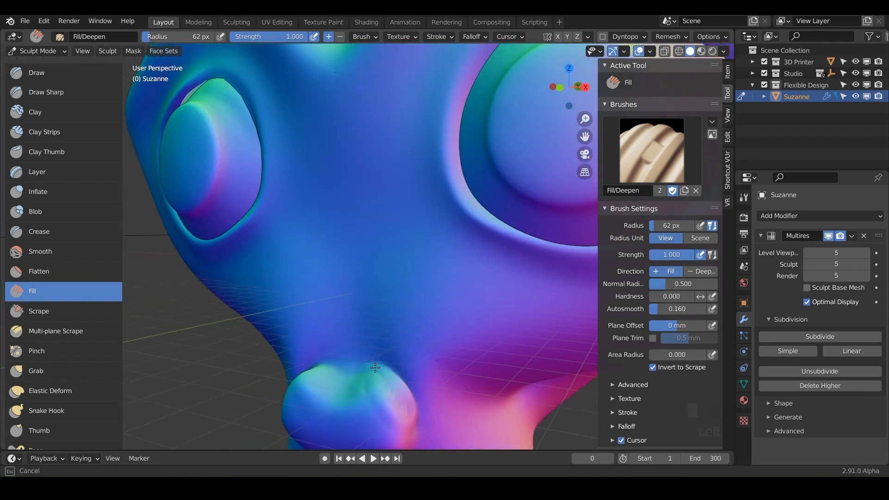
pyautogui.click(40, 251)
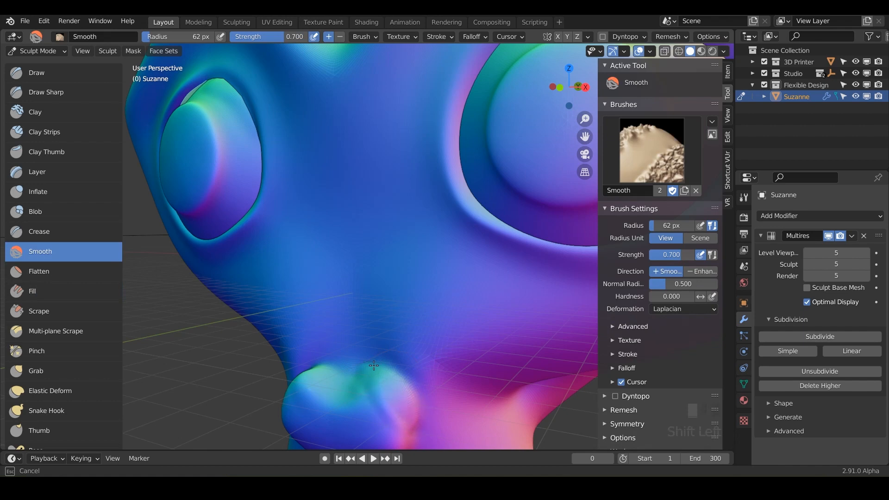
pyautogui.click(32, 291)
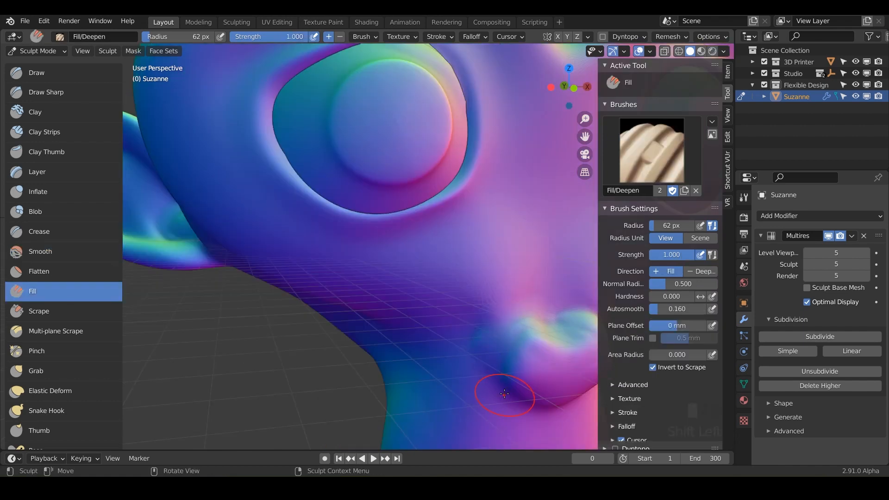
pyautogui.moveTo(505, 393); pyautogui.dragTo(470, 166)
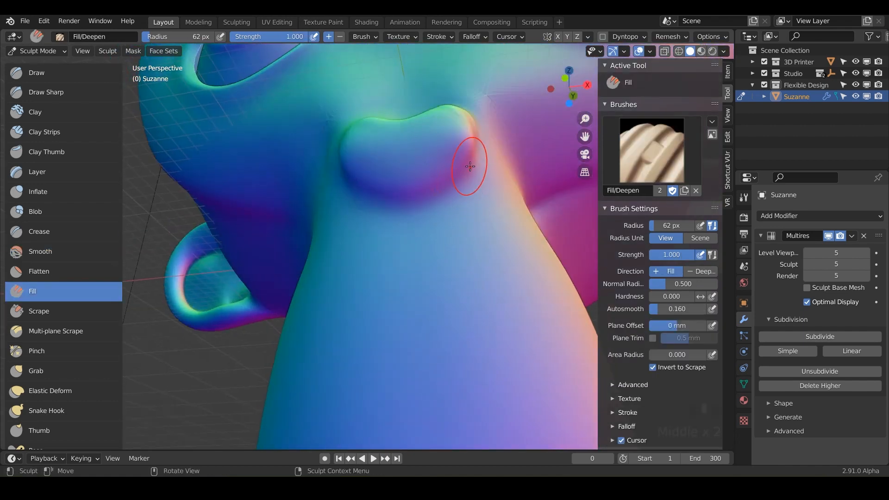